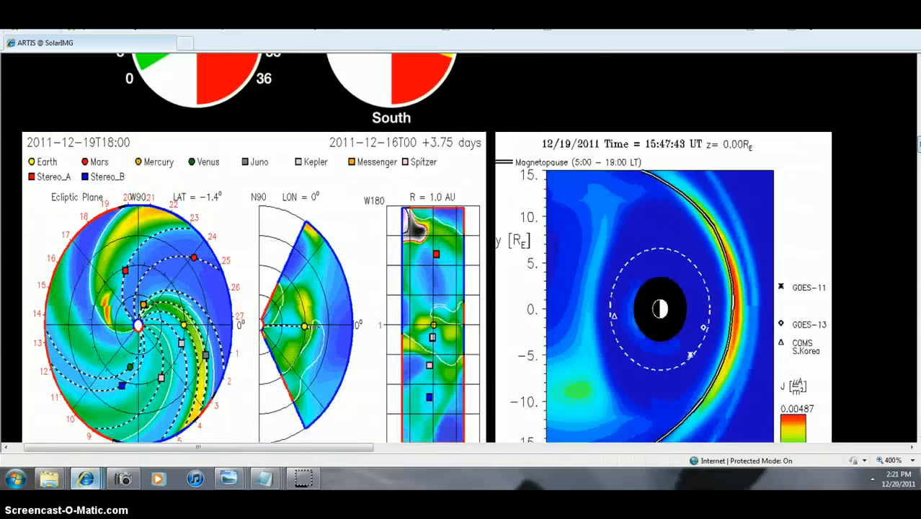
Step the Neumayer webcam movie frame by frame to 03:30 UTC, frame 22/144.
scroll(down, 3)
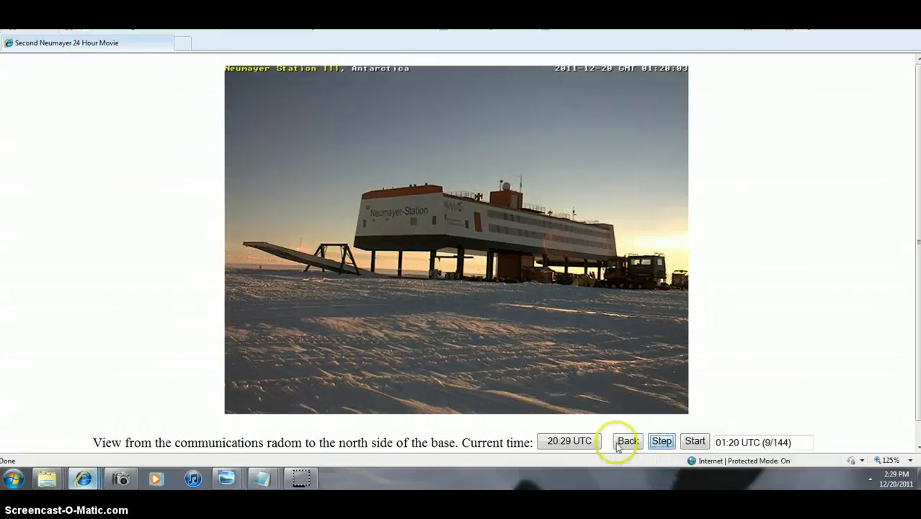
click(628, 441)
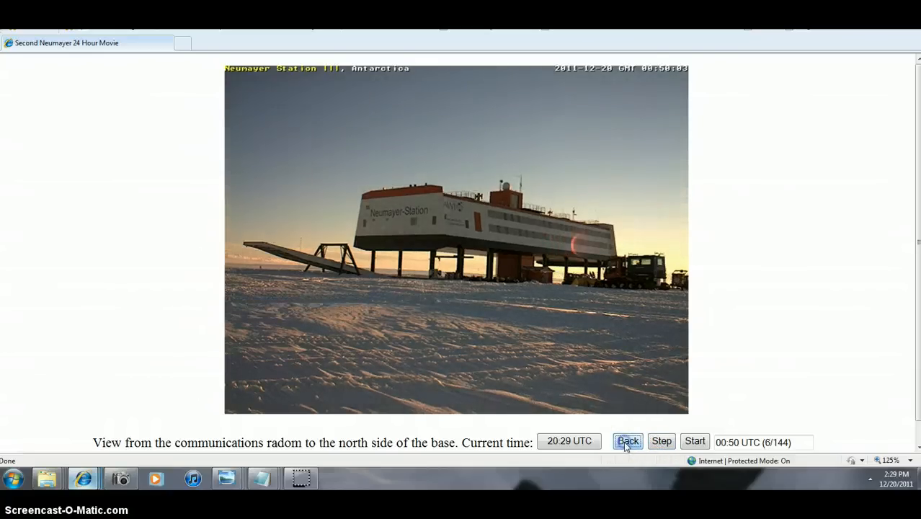
click(661, 440)
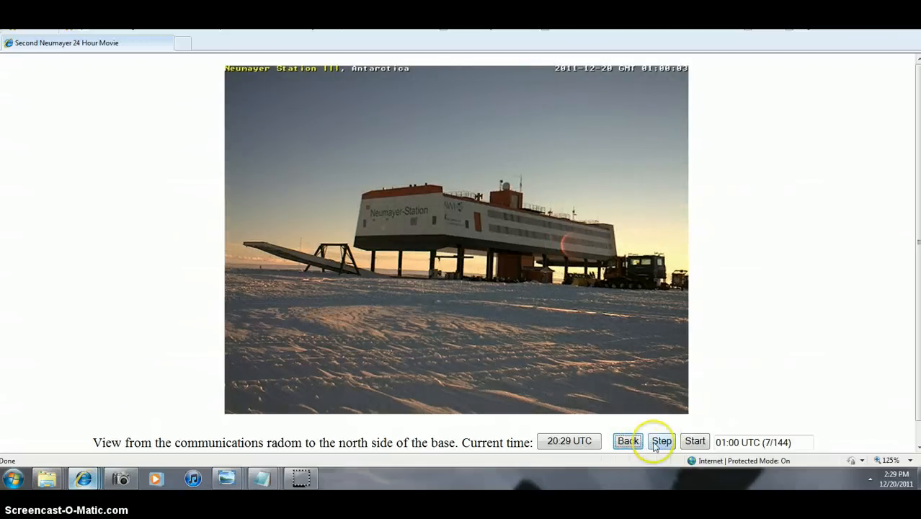
click(661, 441)
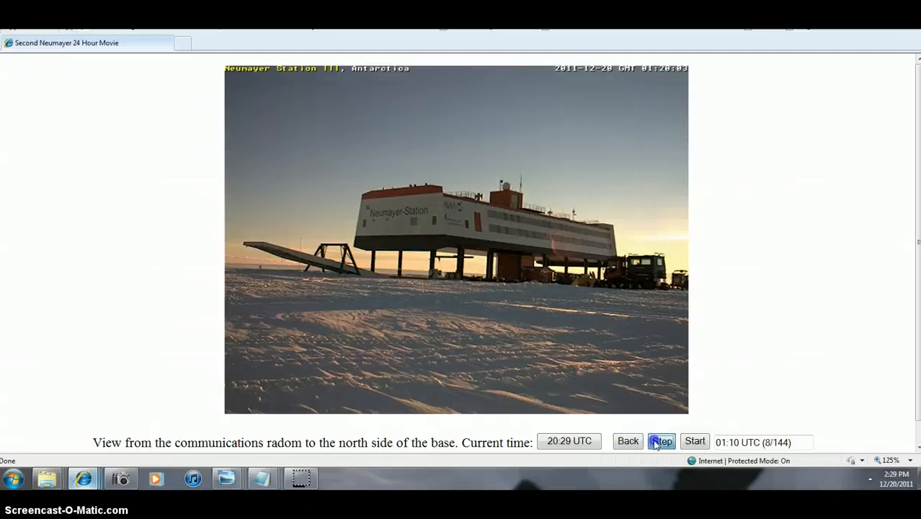
click(661, 441)
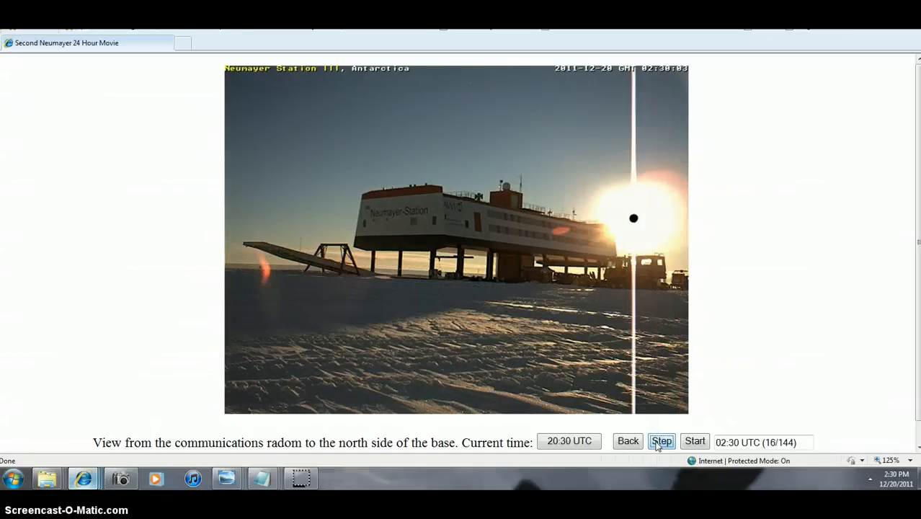
click(661, 441)
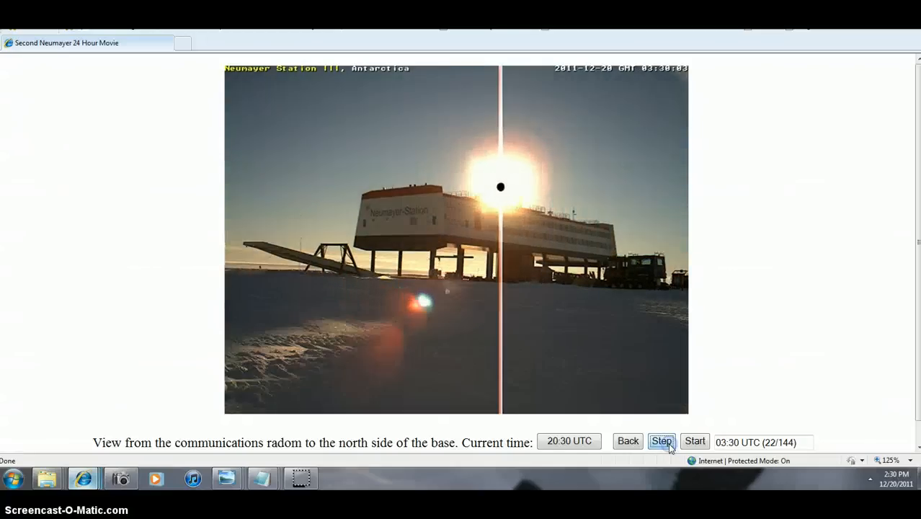
click(695, 441)
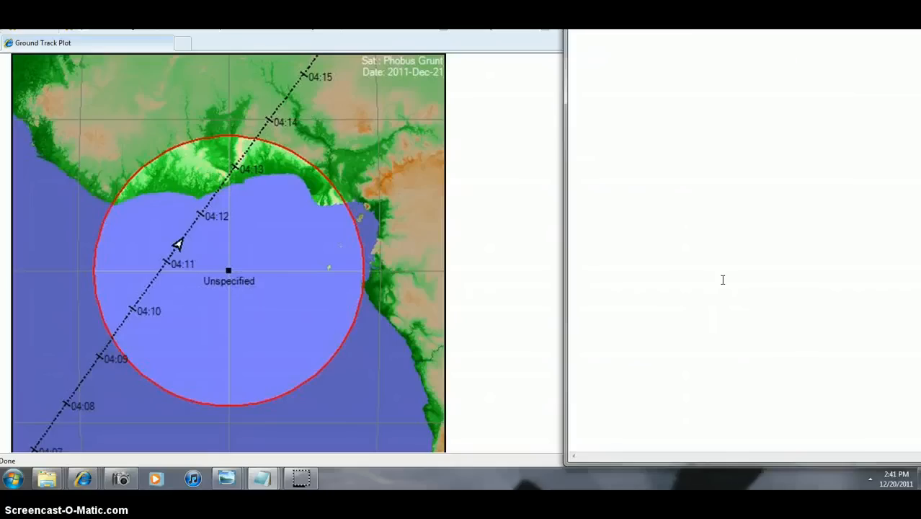
mouse_move(785, 155)
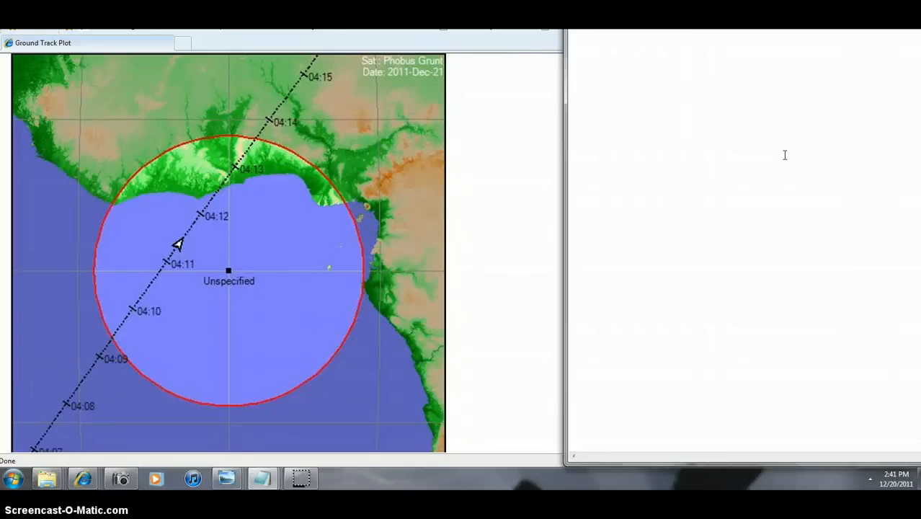